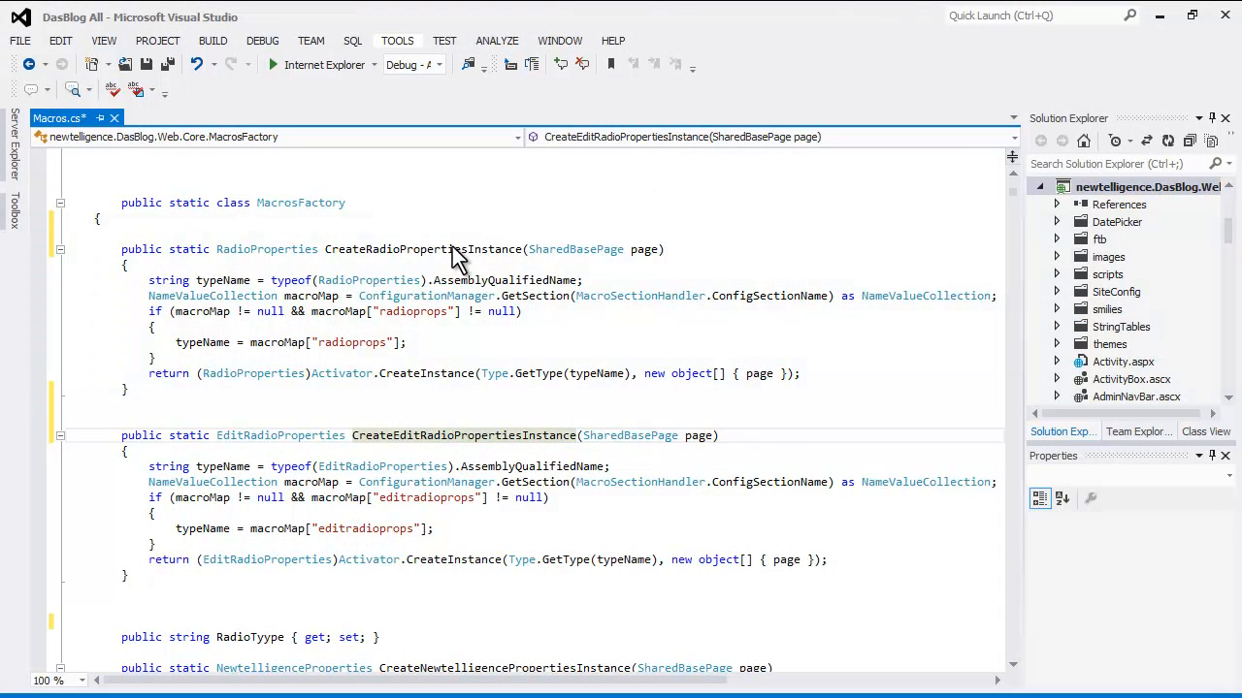
# Generate XML summary, param and returns comments for the MacrosFactory methods with GhostDoc Document This
pyautogui.press('ctrl+shift+d')
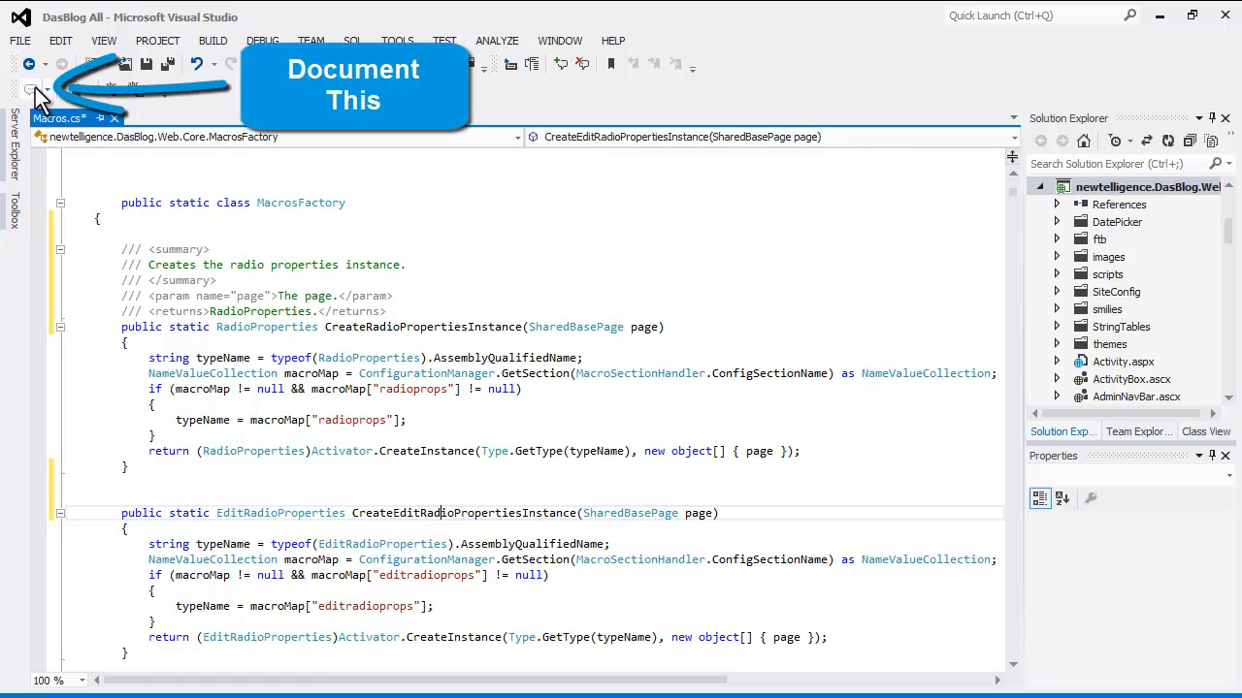
pyautogui.moveTo(35, 94)
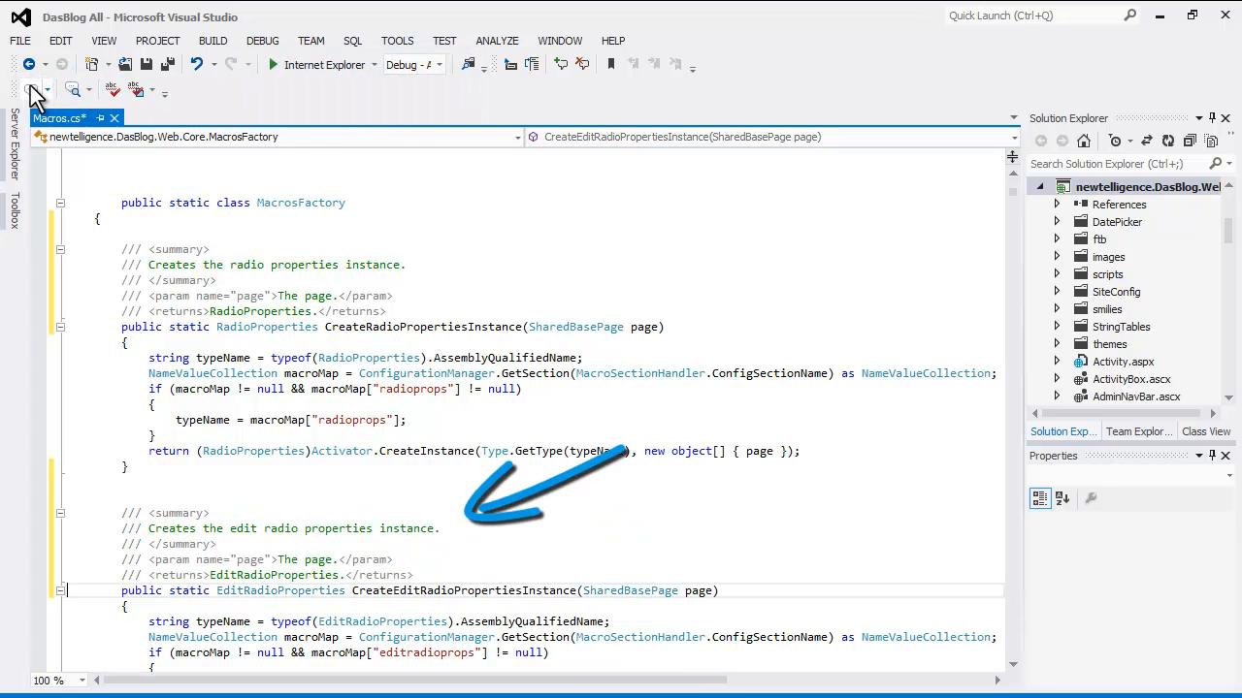
pyautogui.click(396, 41)
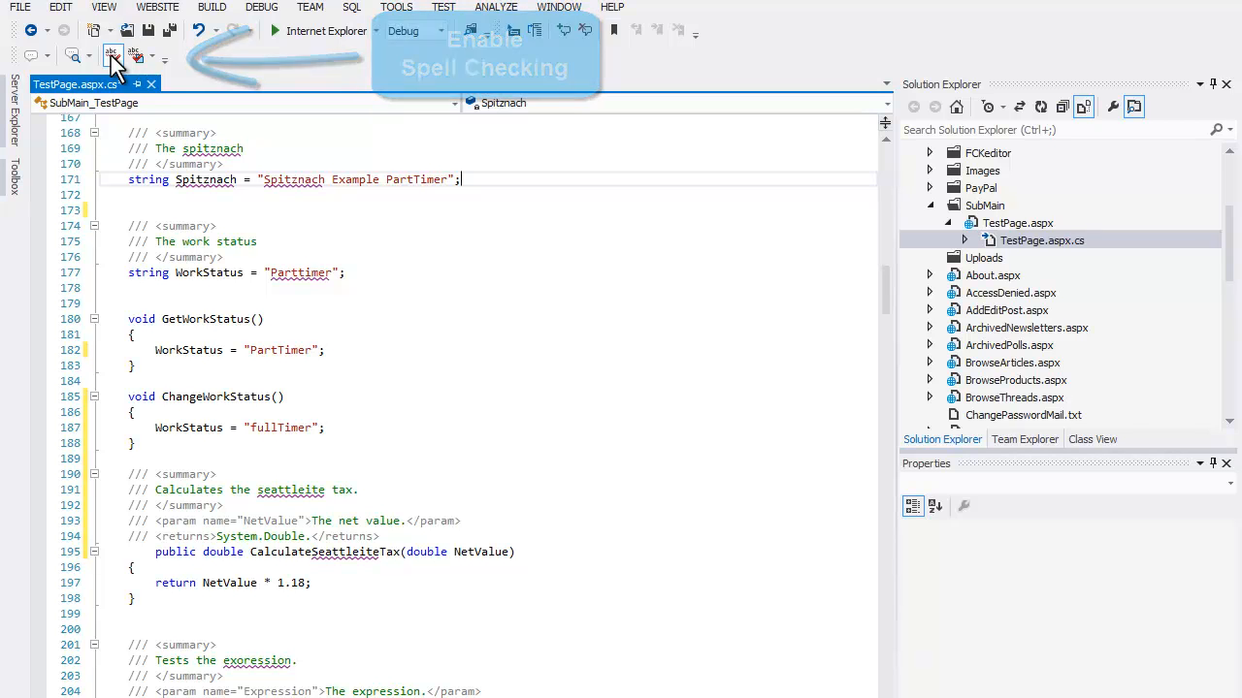
# Enable spell checking and view then dismiss the suggestions for the flagged word Parttimer
pyautogui.click(108, 54)
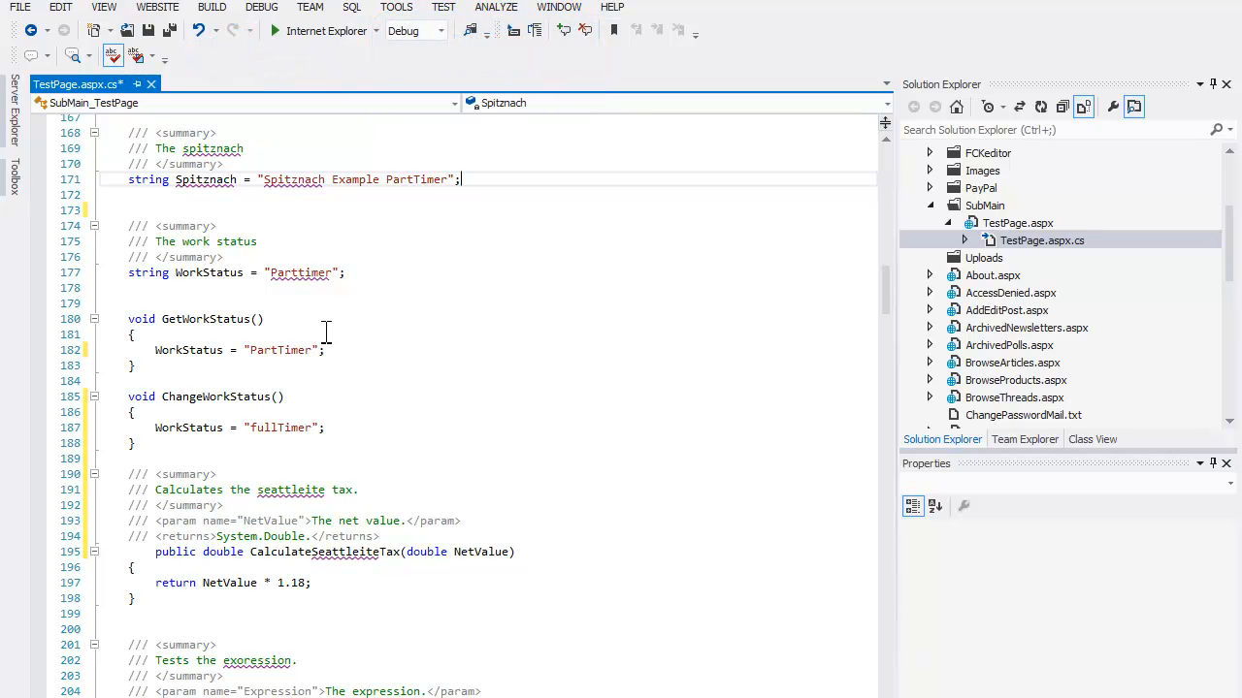
pyautogui.moveTo(319, 279)
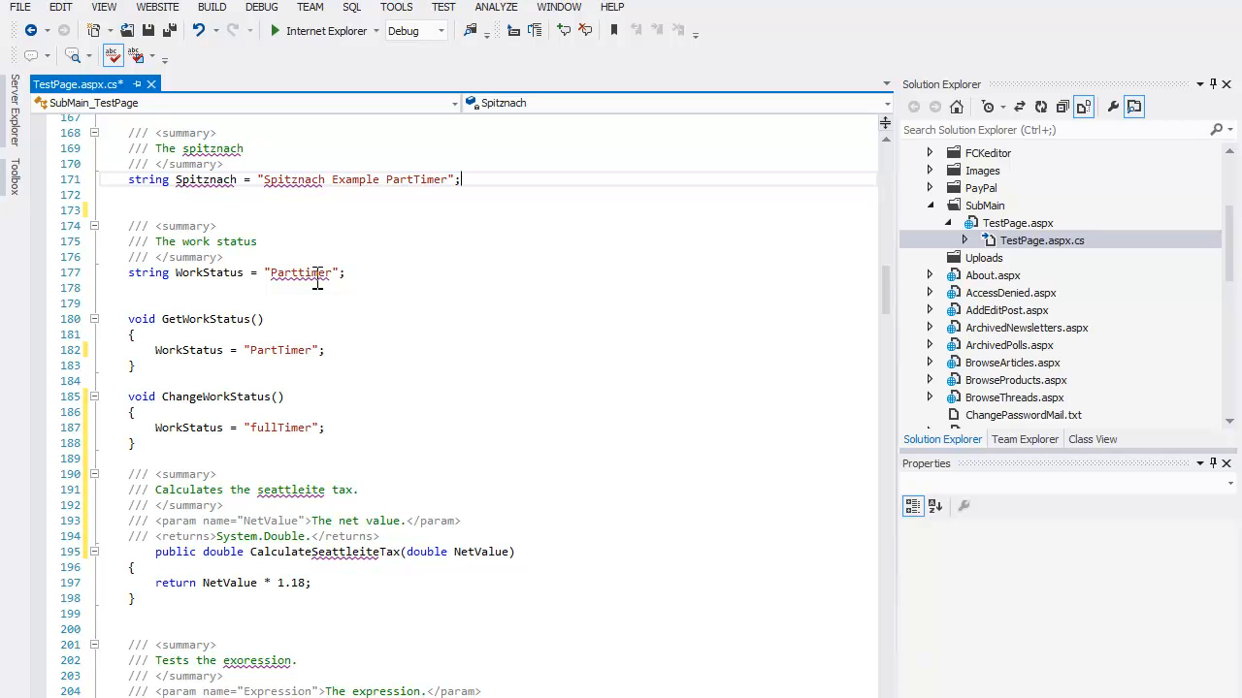
pyautogui.click(301, 271)
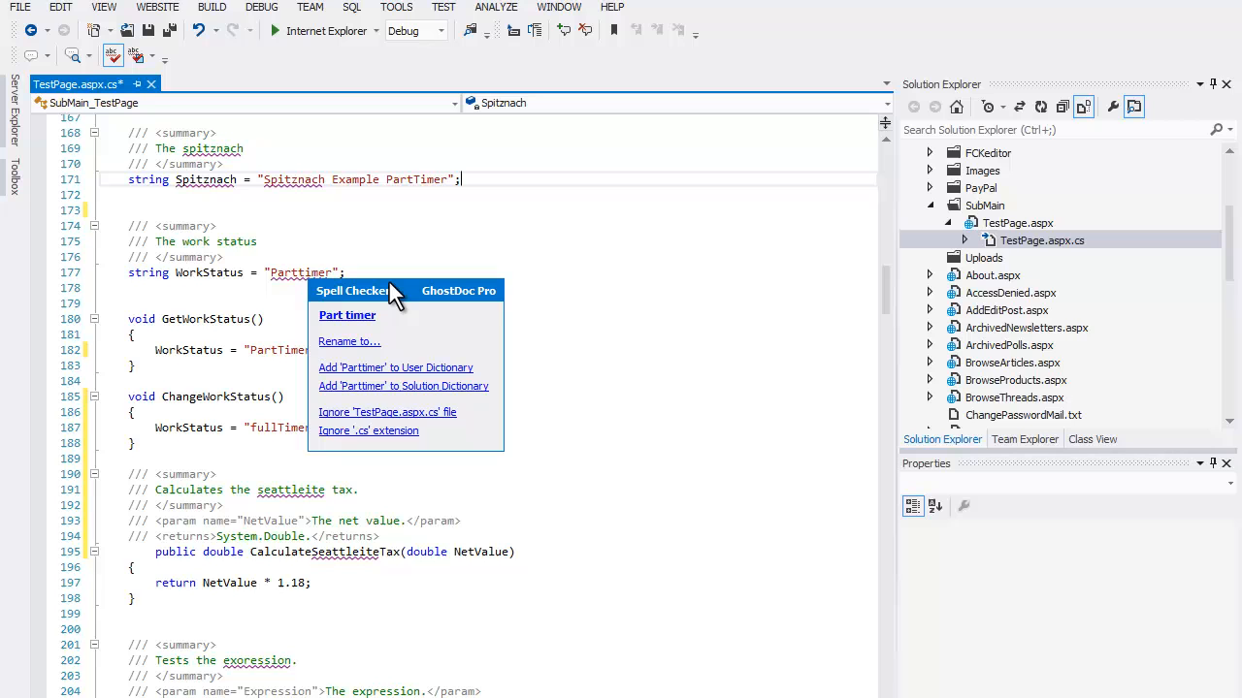
pyautogui.moveTo(404, 322)
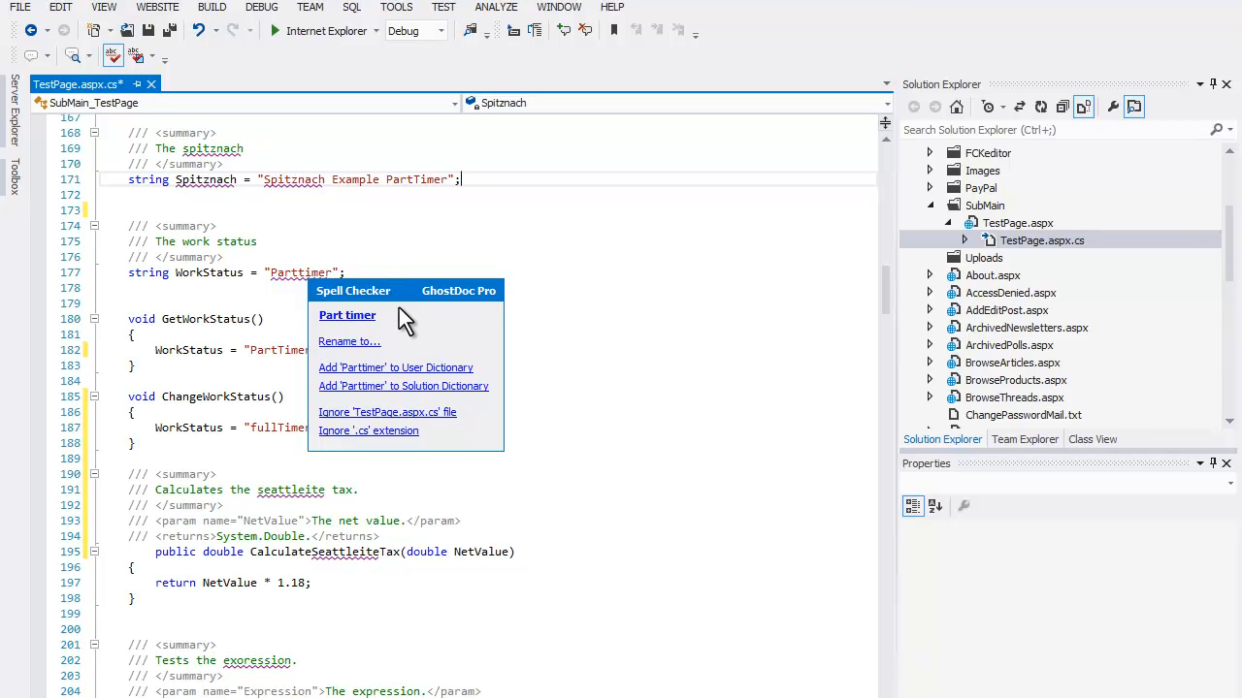
pyautogui.moveTo(386, 362)
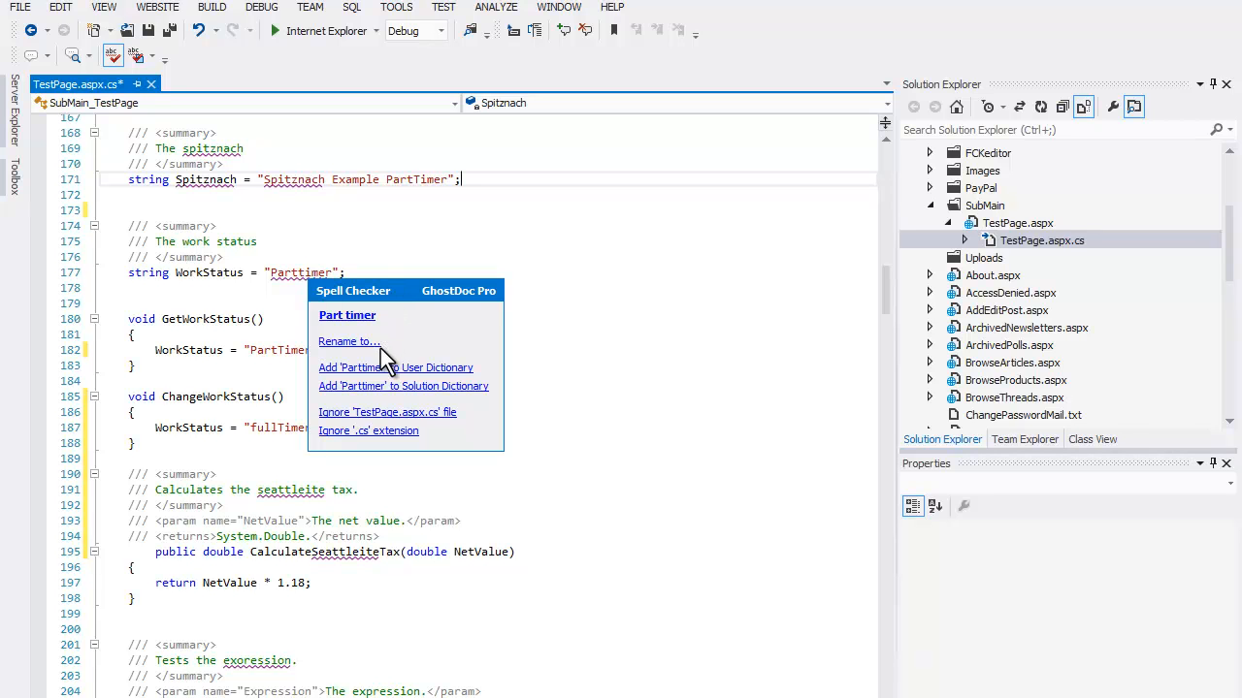
pyautogui.moveTo(476, 411)
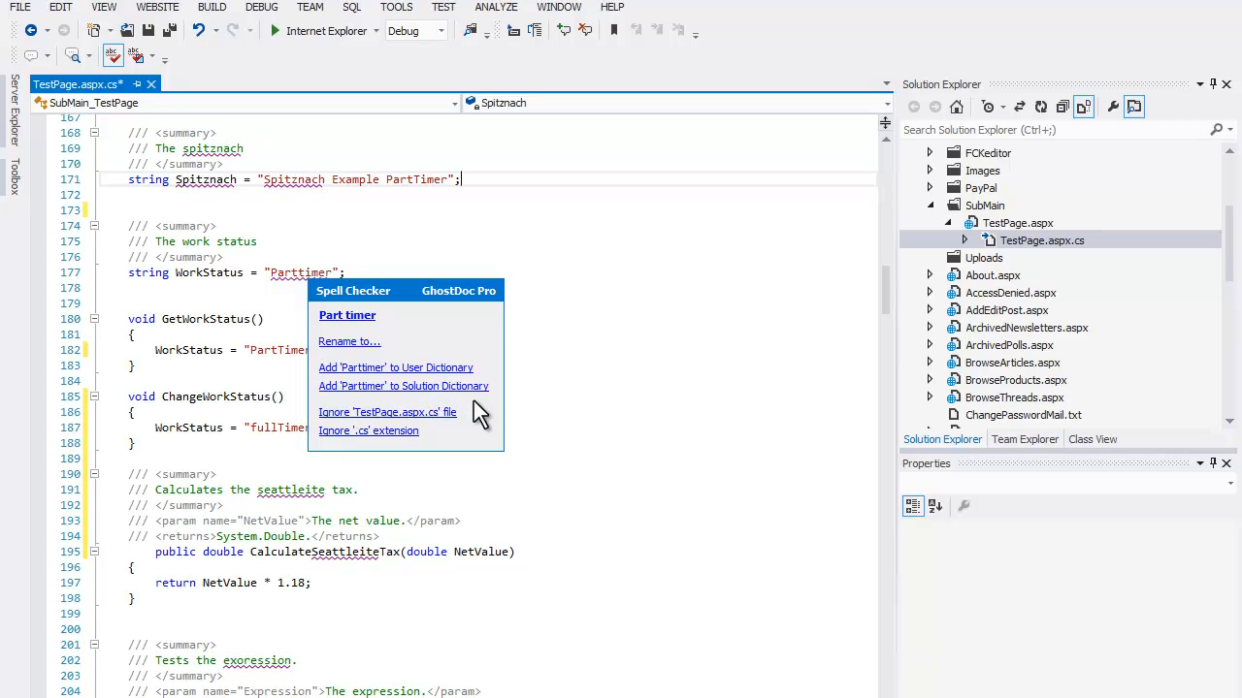
pyautogui.moveTo(444, 445)
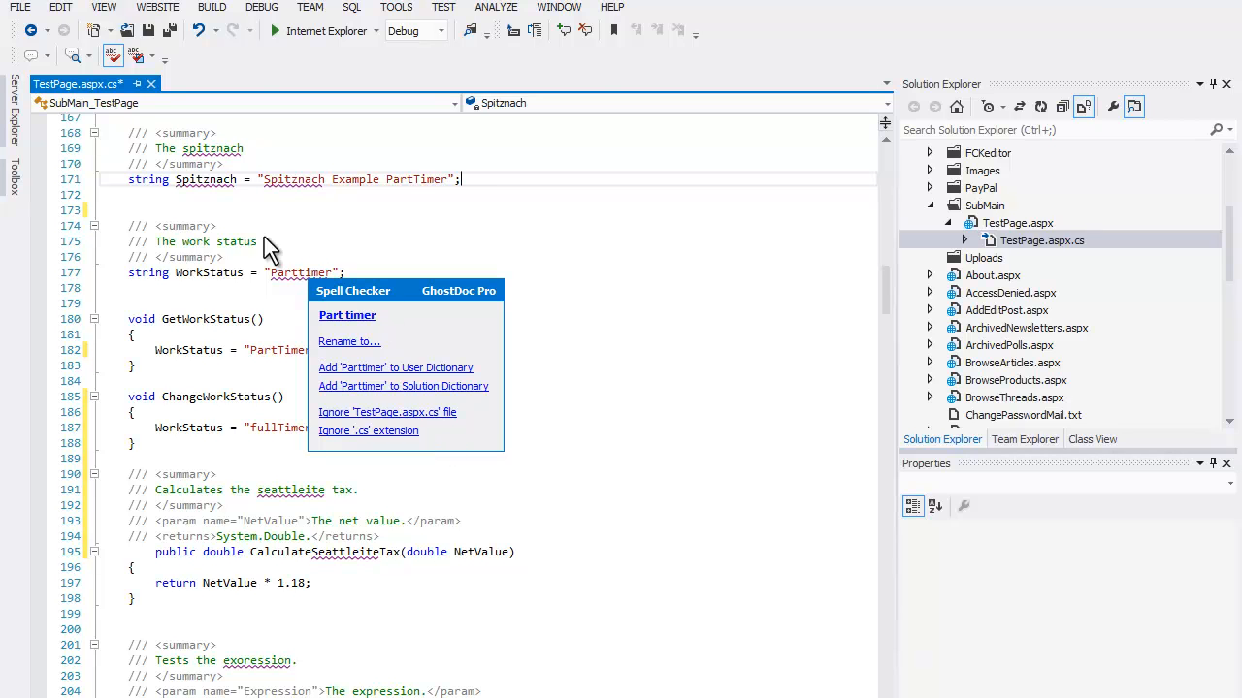
pyautogui.click(110, 54)
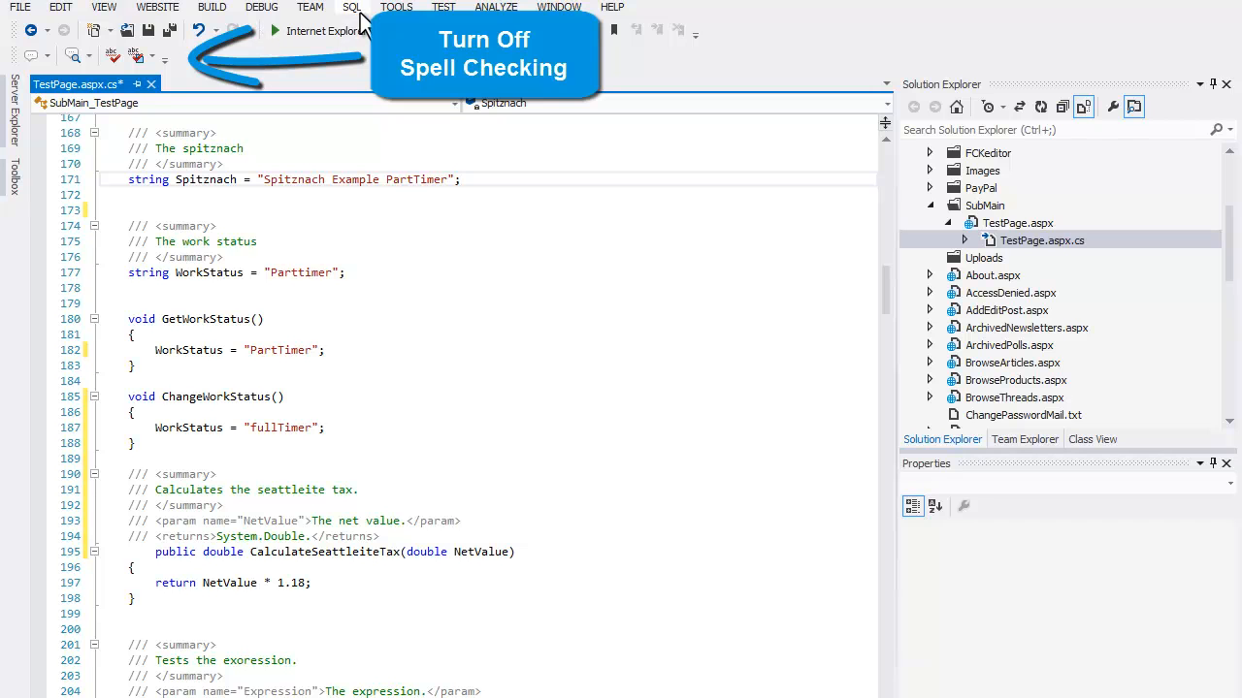
# Bring up GhostDoc Pro's options on the General settings page
pyautogui.click(396, 8)
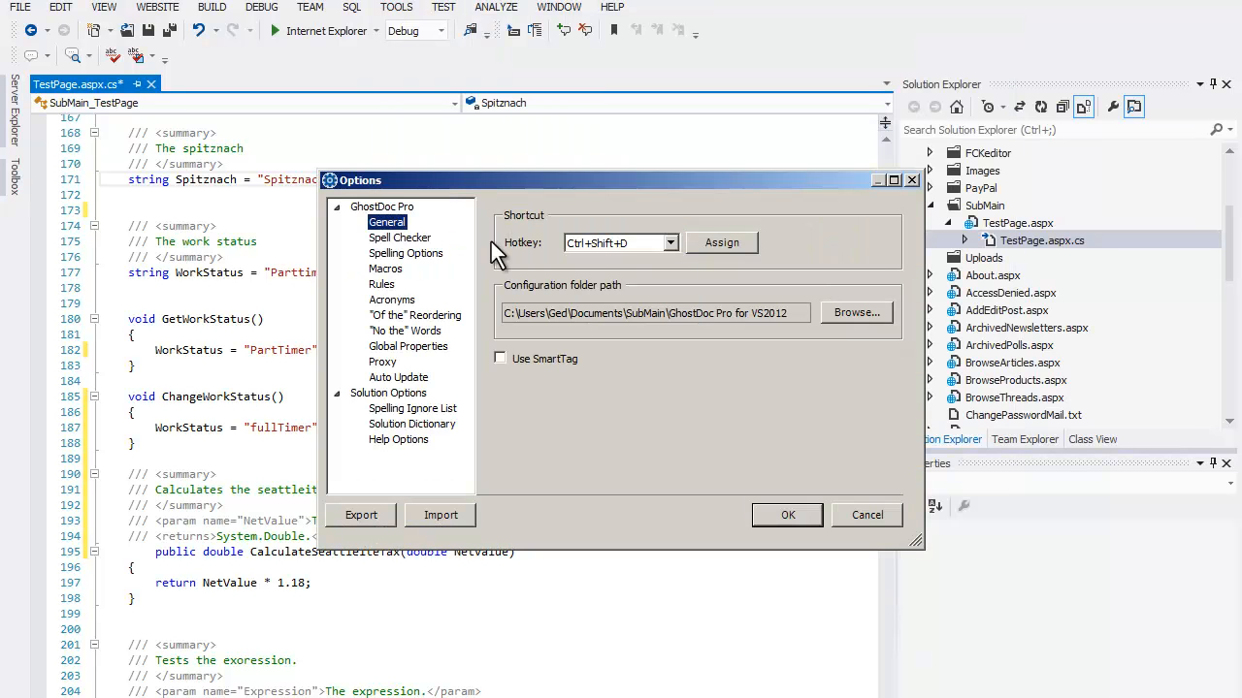
# In Spelling Options, enable Check Symbol Names and apply the change
pyautogui.click(406, 252)
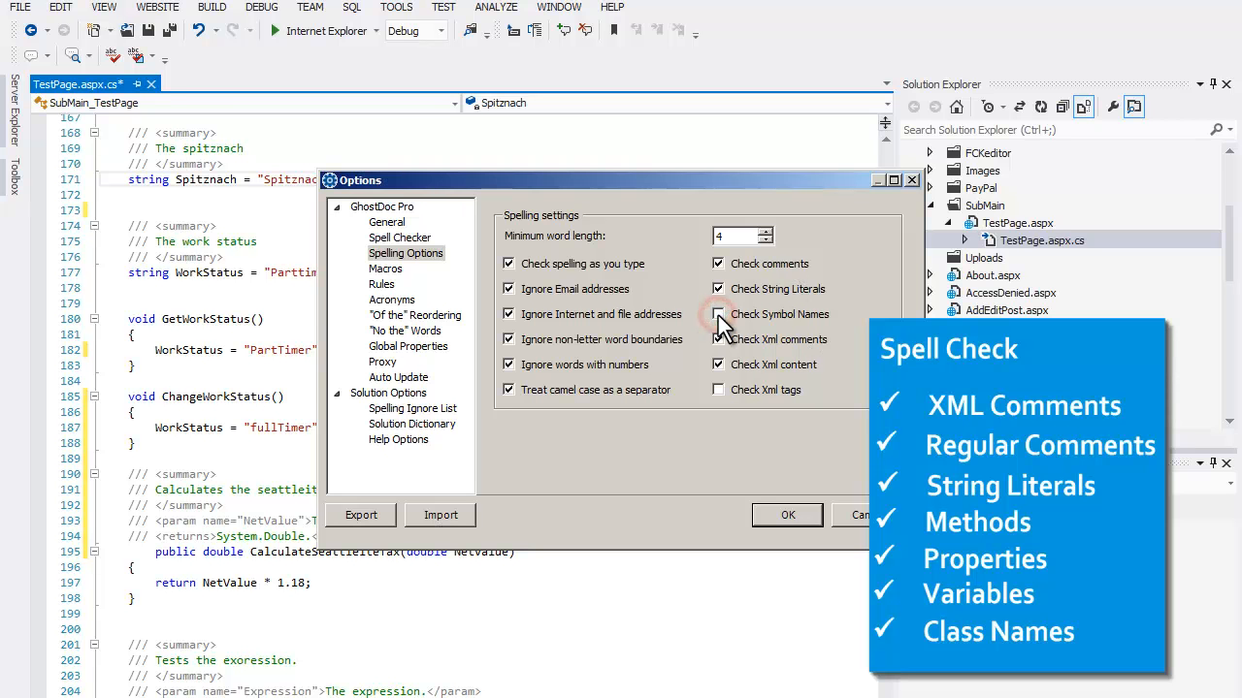
pyautogui.click(718, 315)
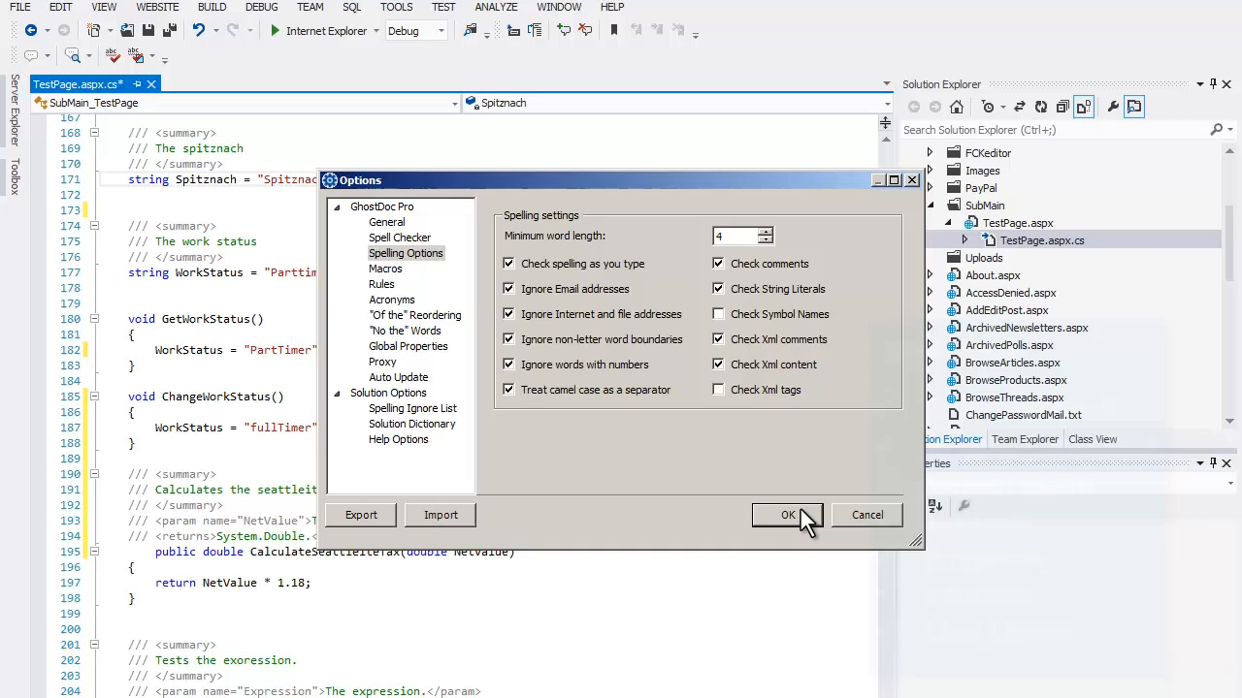
pyautogui.click(787, 516)
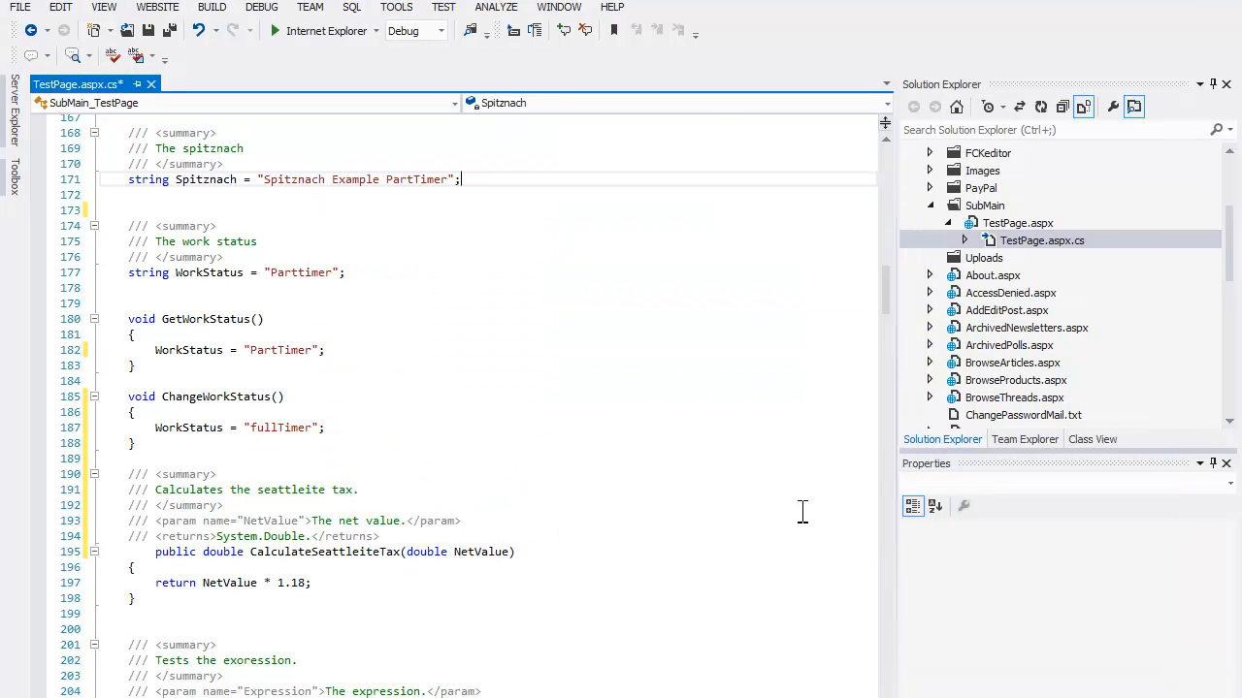
pyautogui.doubleClick(281, 551)
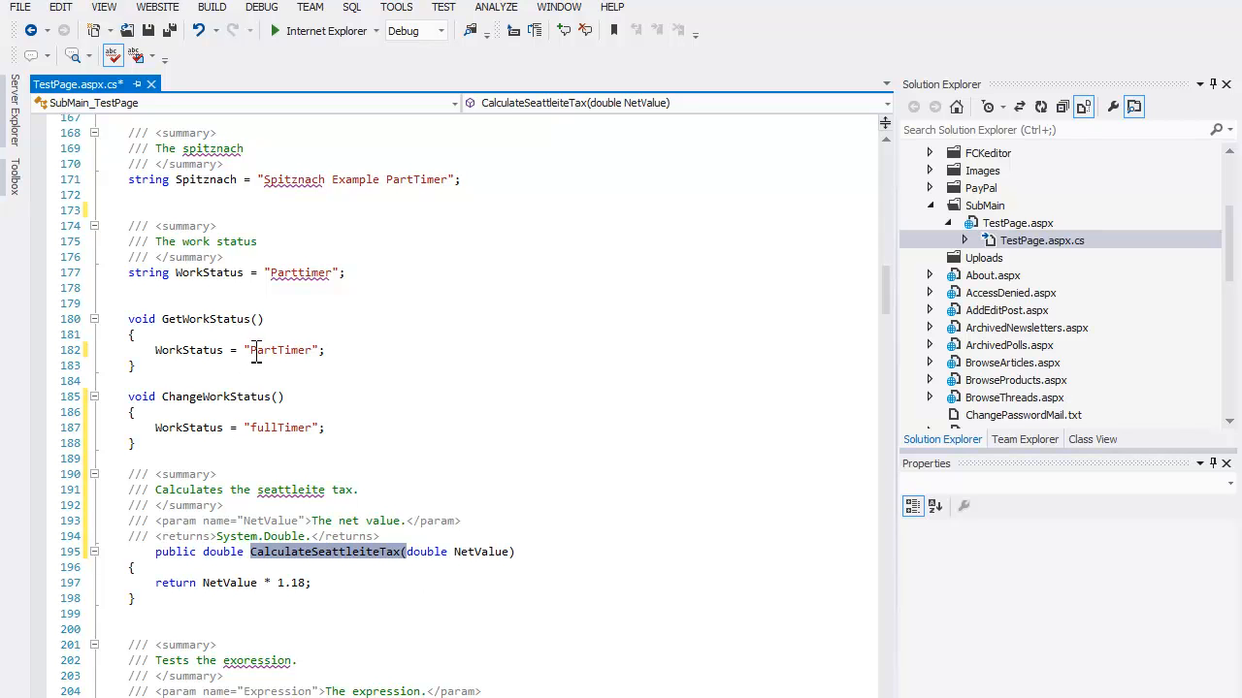
pyautogui.doubleClick(282, 349)
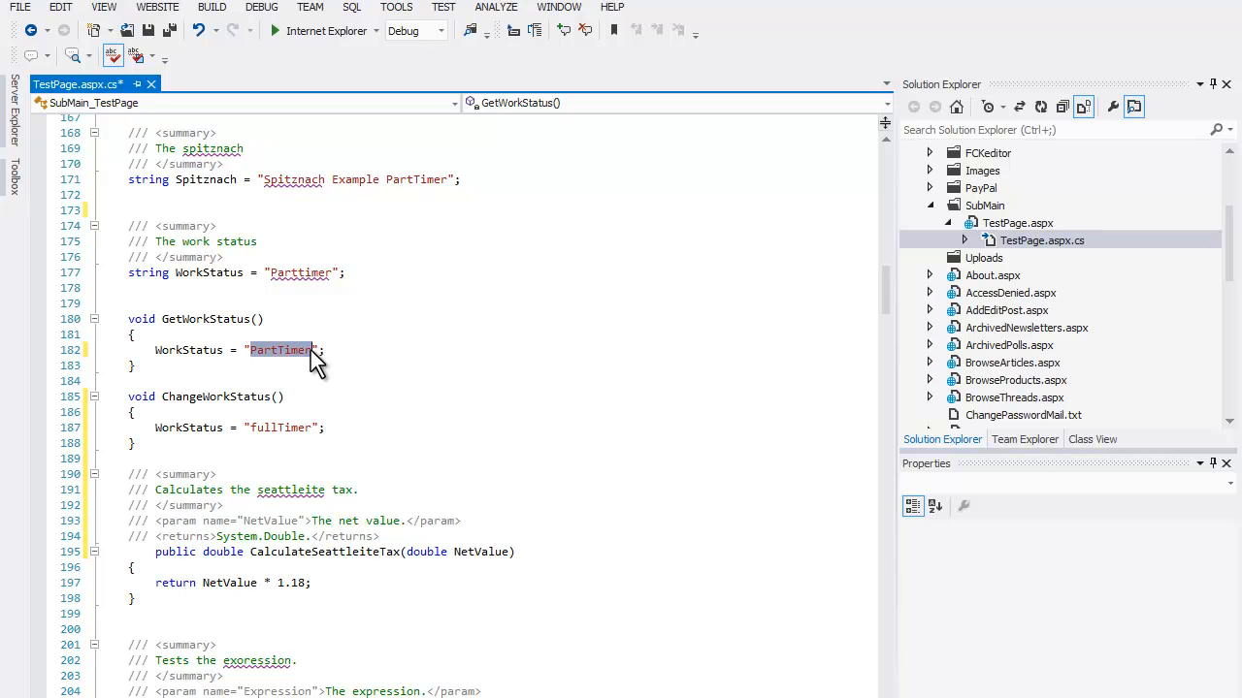
pyautogui.click(252, 429)
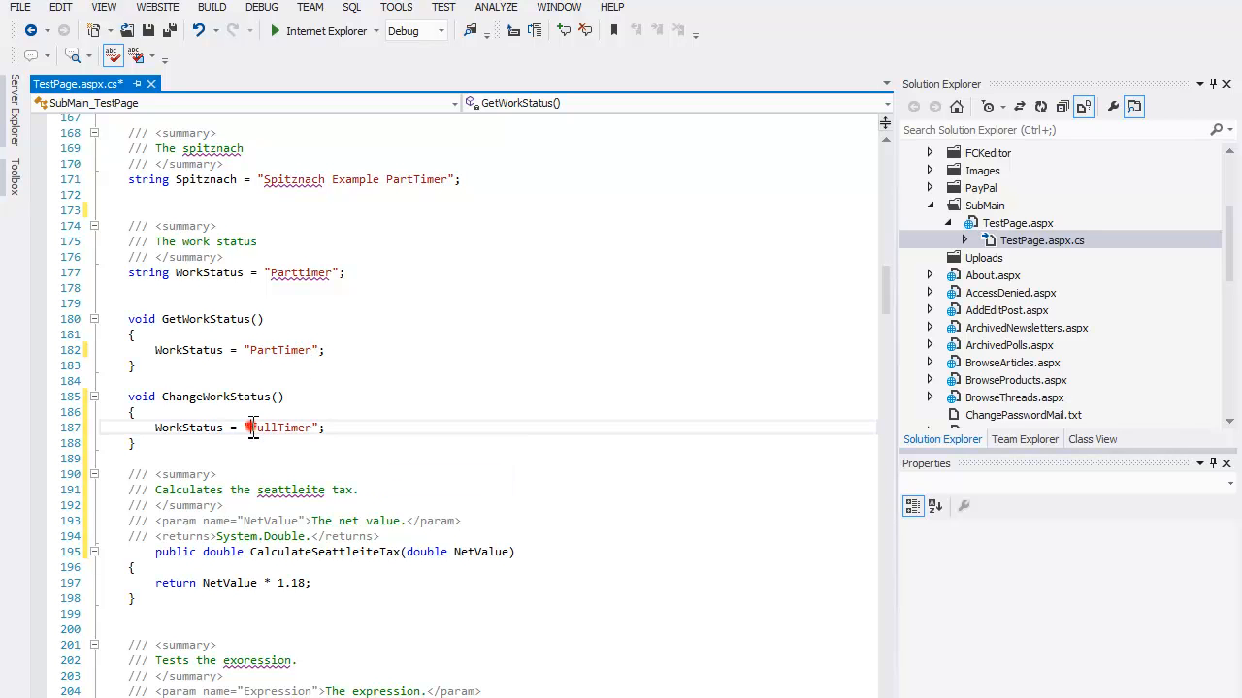
pyautogui.doubleClick(280, 429)
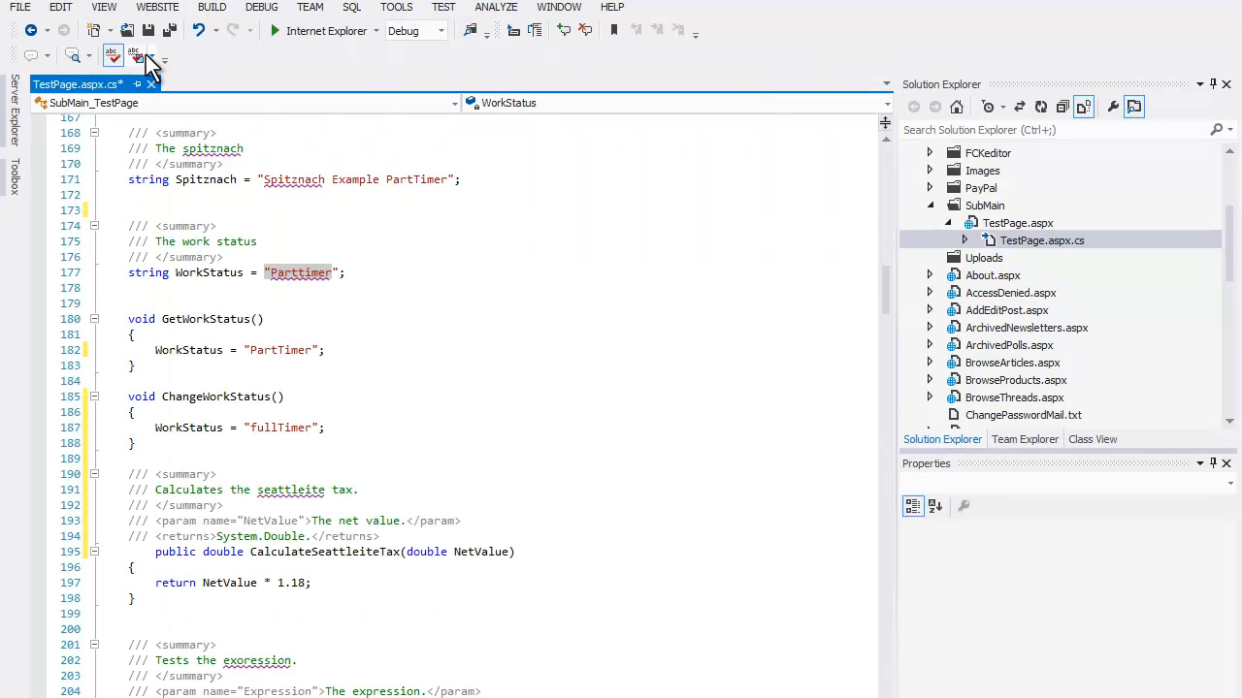
# Run Check Spelling on testpage.aspx.cs and show the report listing 16 spelling errors
pyautogui.click(113, 54)
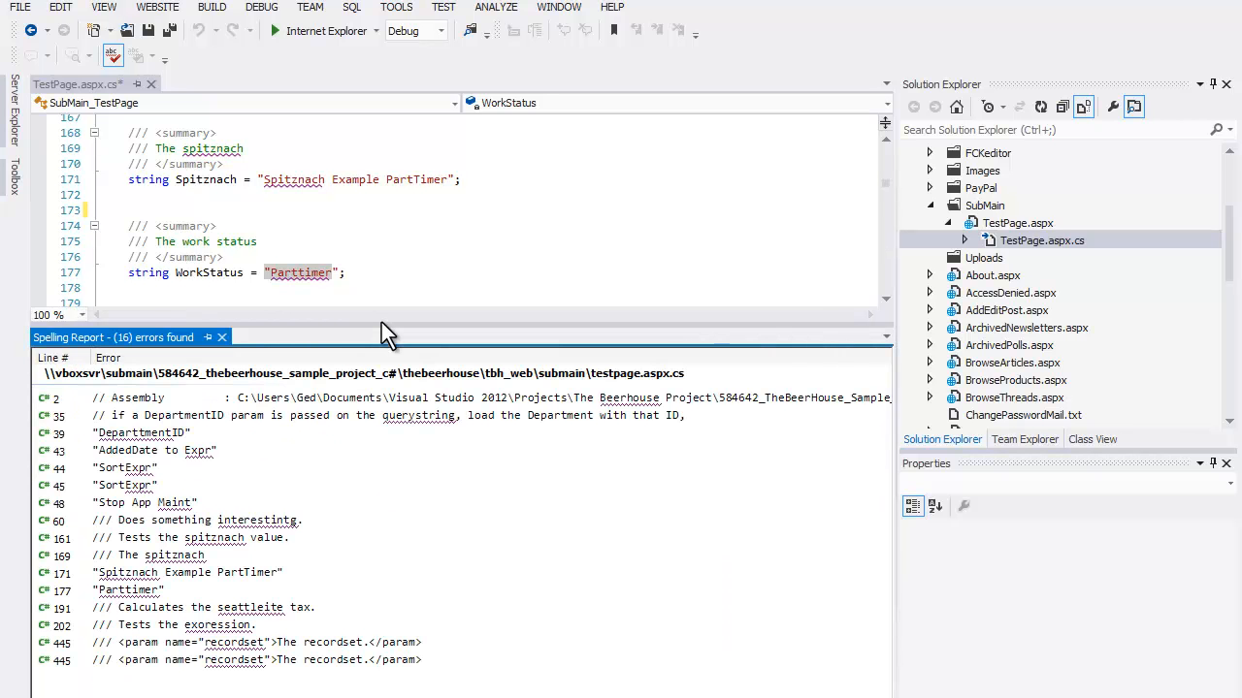
pyautogui.moveTo(442, 679)
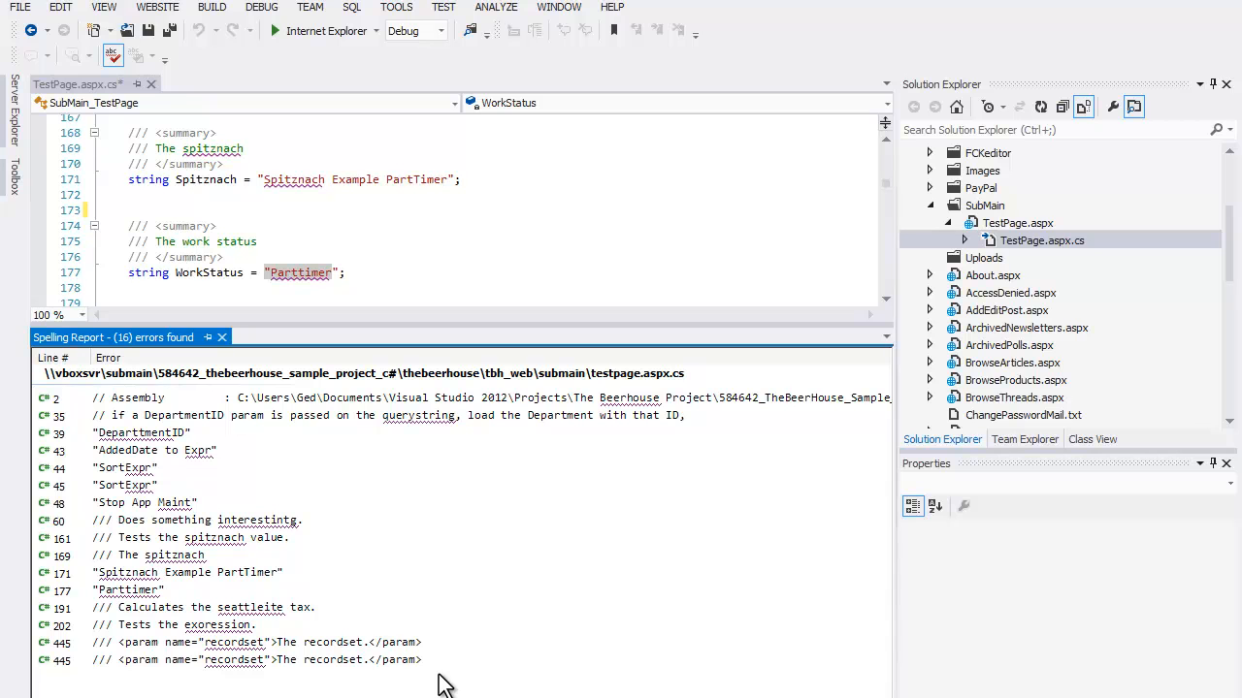
pyautogui.click(165, 54)
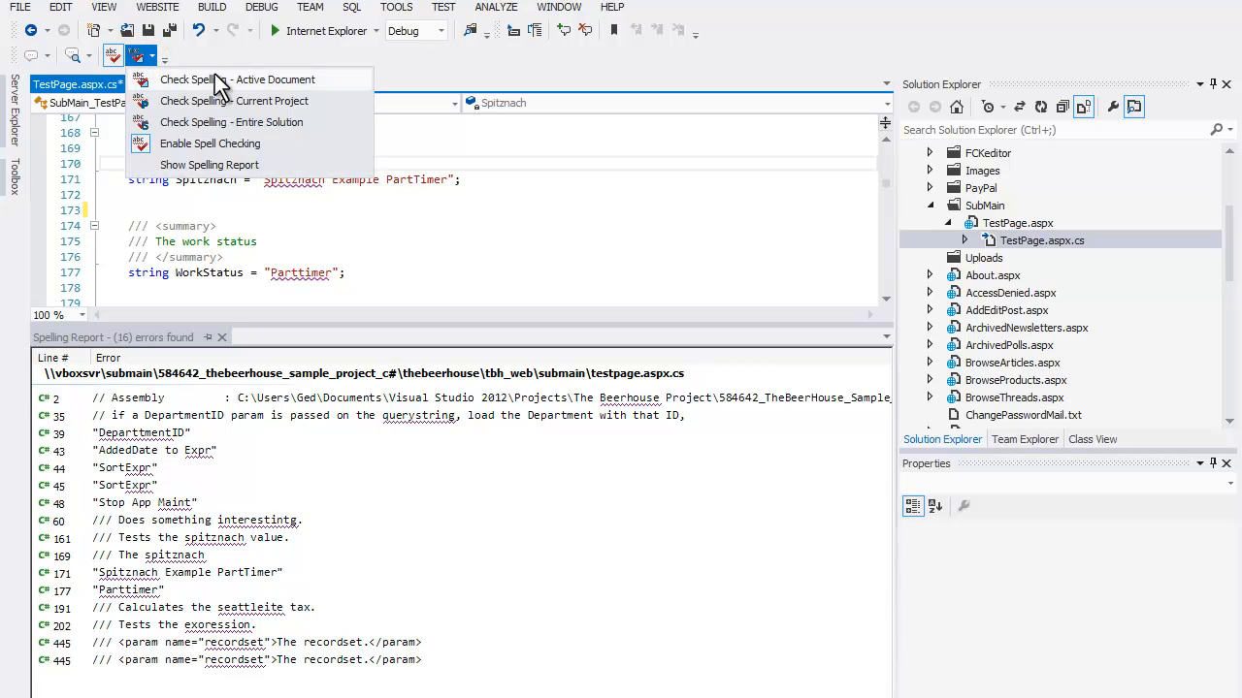
pyautogui.moveTo(334, 144)
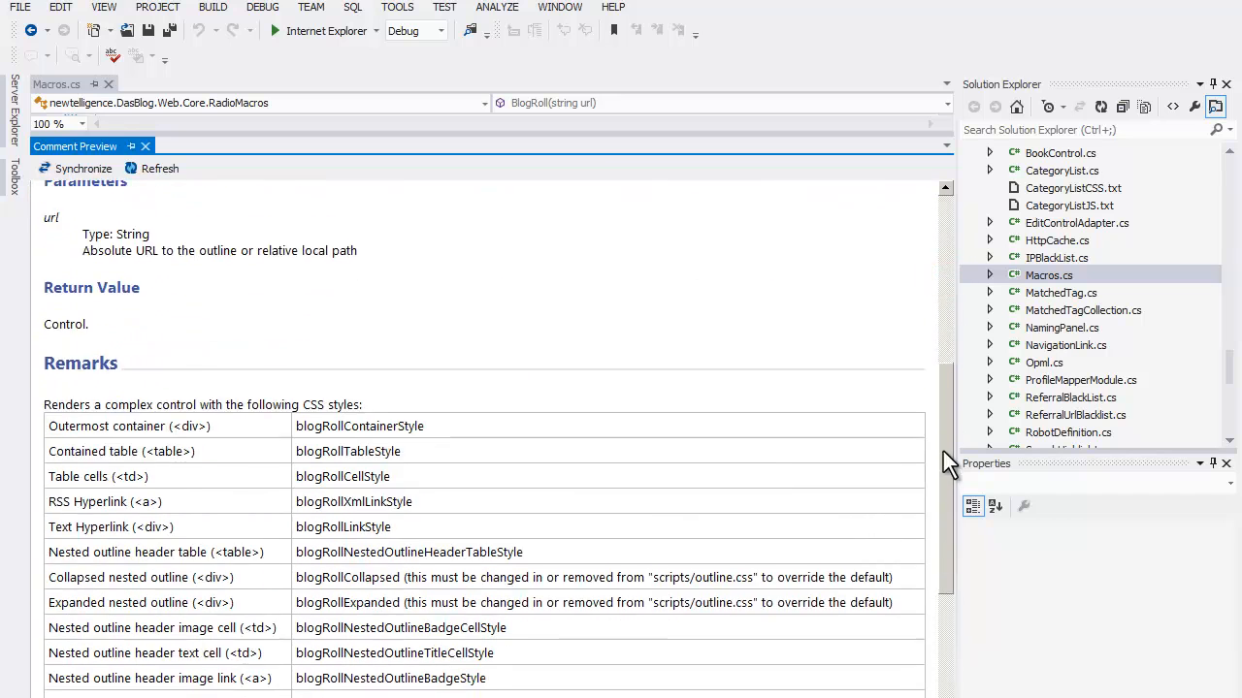
# Review the BlogRoll comment preview, close it and return to Macros.cs
pyautogui.scroll(-3)
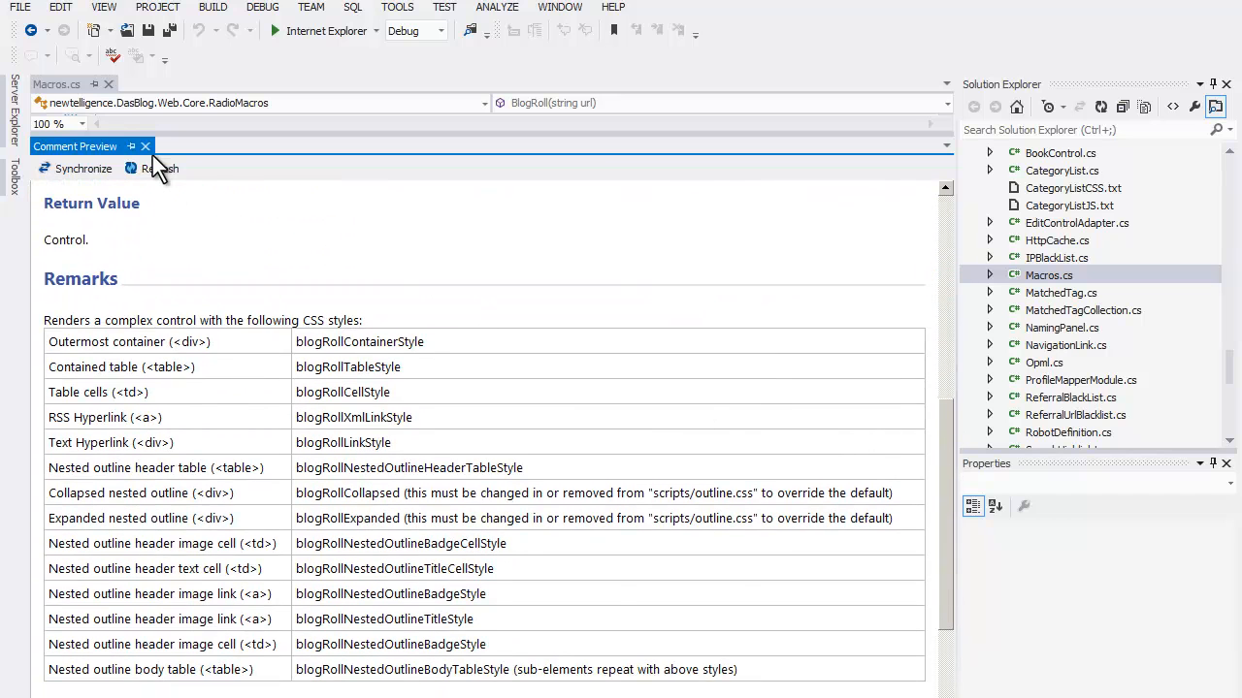
pyautogui.click(146, 148)
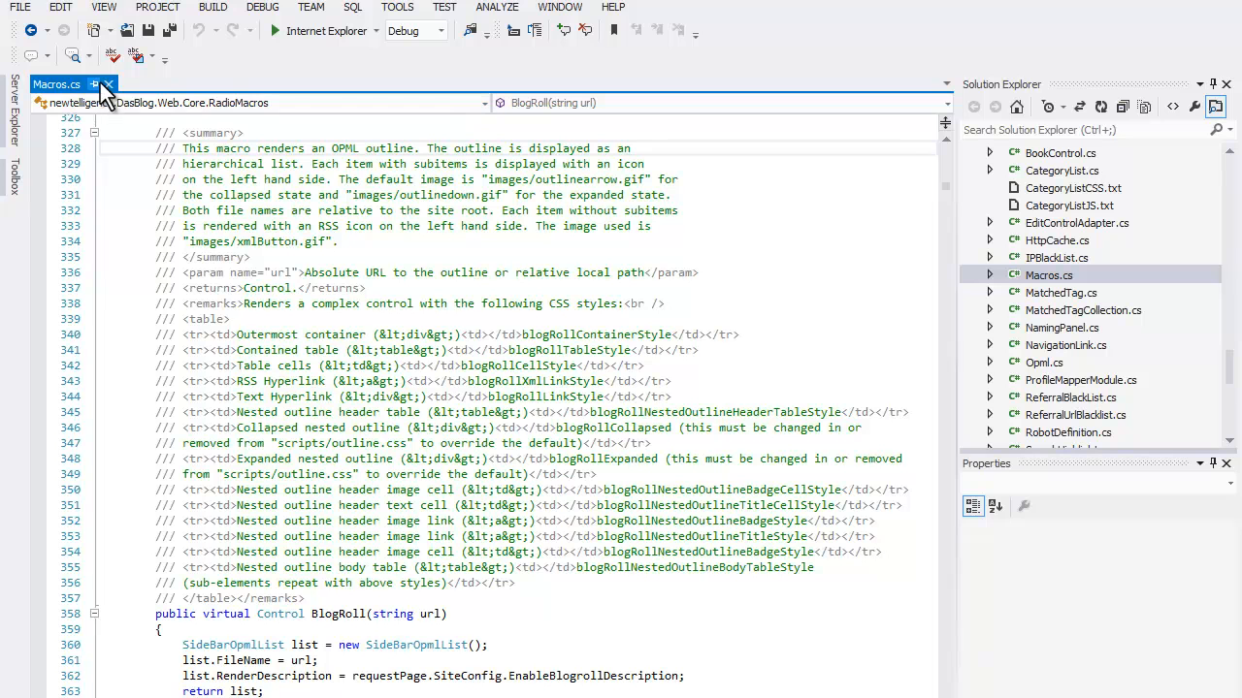
pyautogui.click(75, 55)
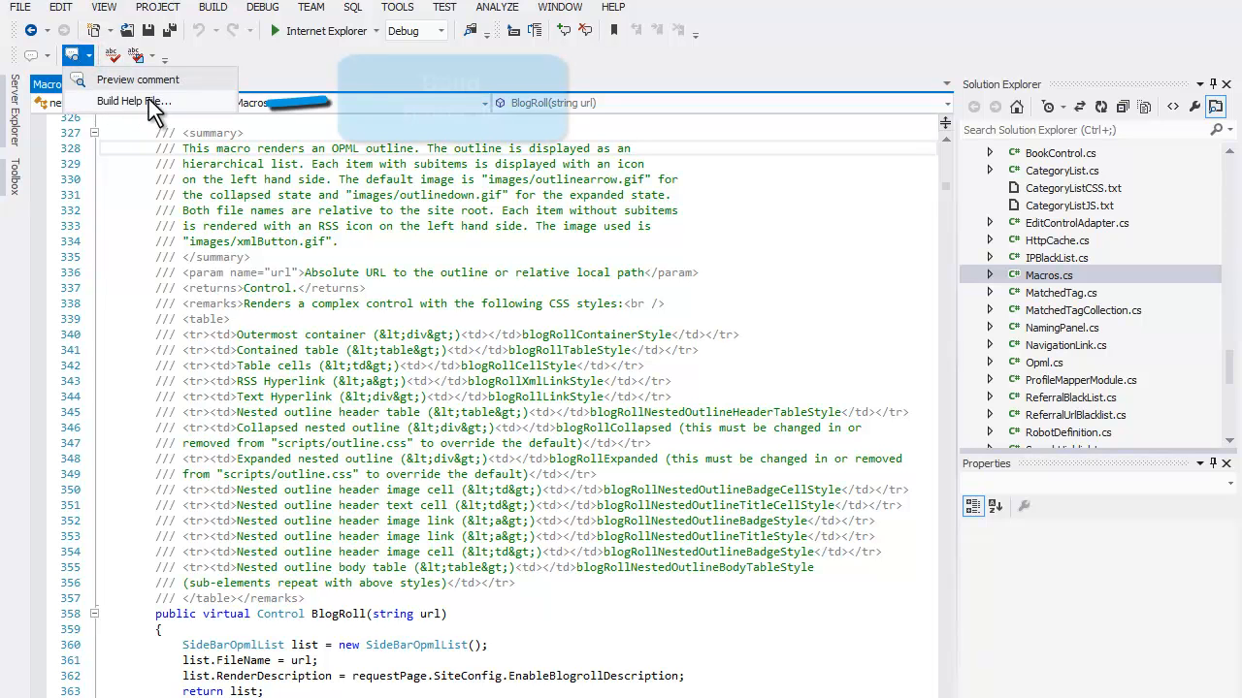
# Build an HTML Help 1 CHM file for both DasBlog projects into the Help output folder
pyautogui.click(132, 100)
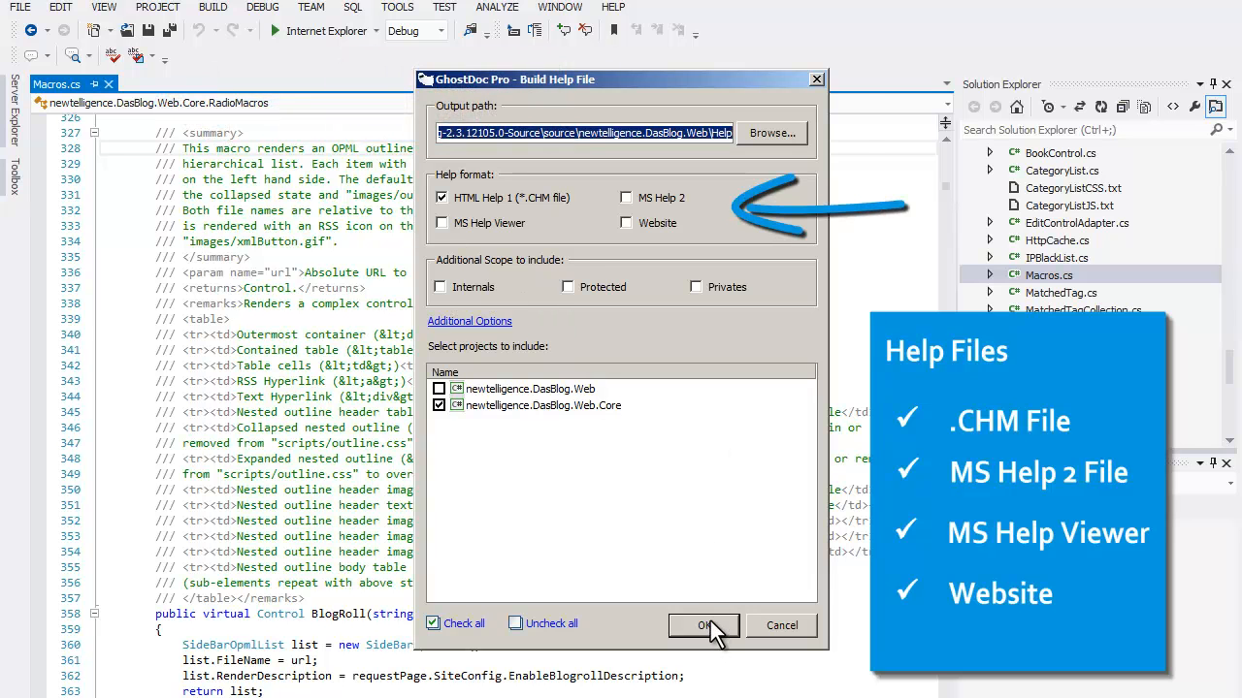
pyautogui.click(706, 625)
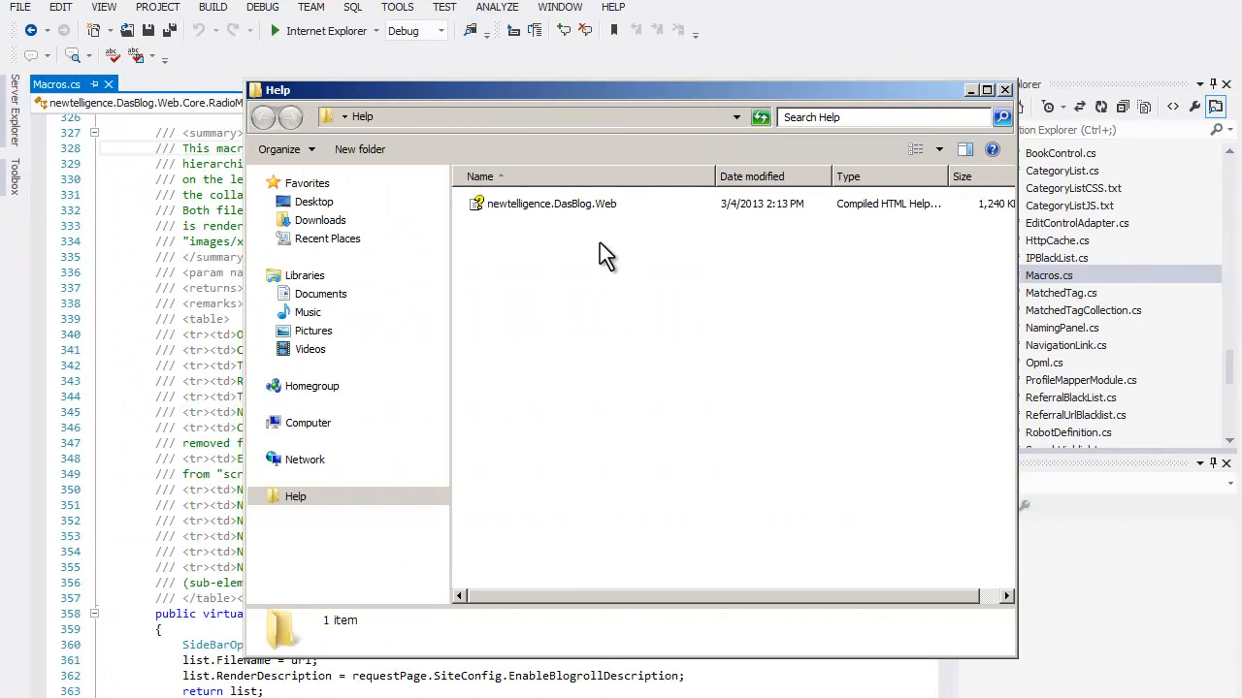
# Launch newtelligence.DasBlog.Web.chm from the Help folder to browse the namespace's classes
pyautogui.click(551, 204)
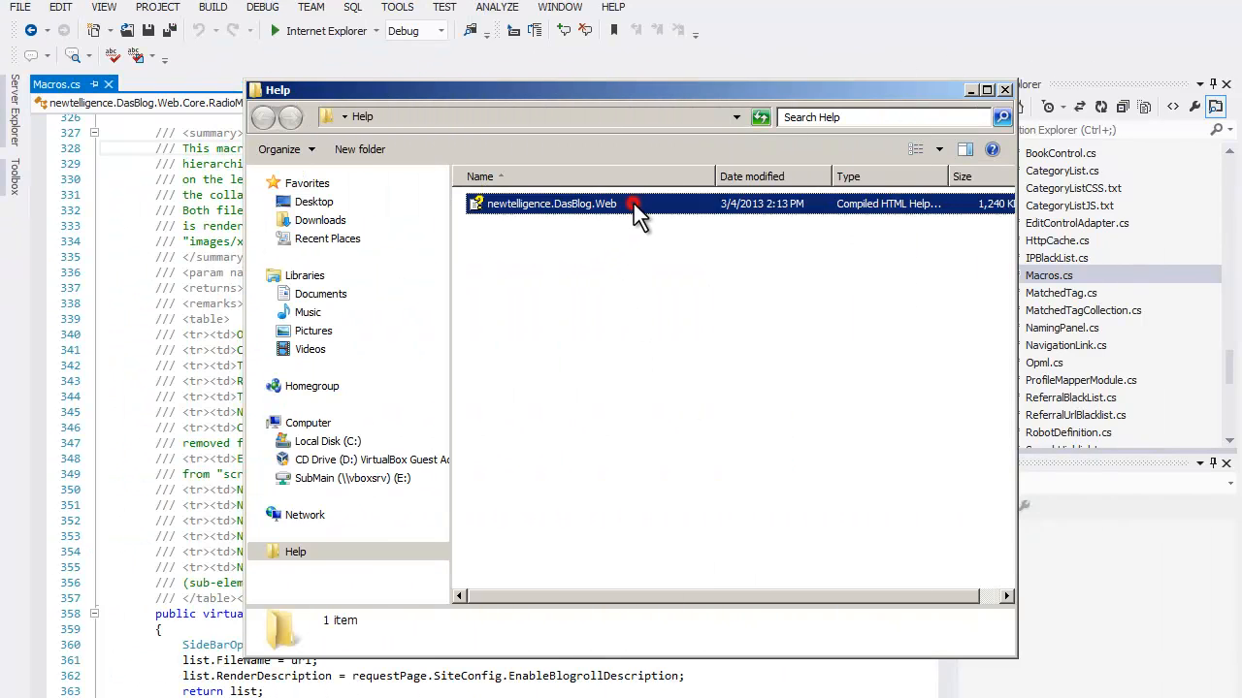
pyautogui.click(551, 204)
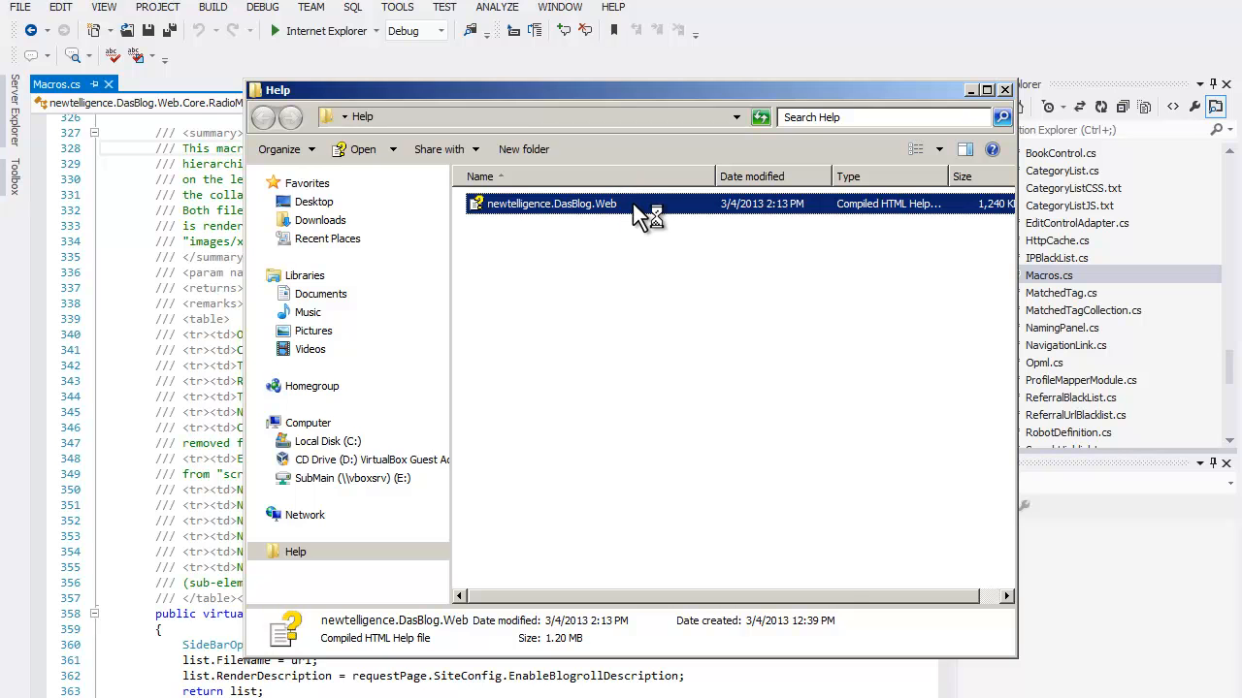
pyautogui.doubleClick(551, 203)
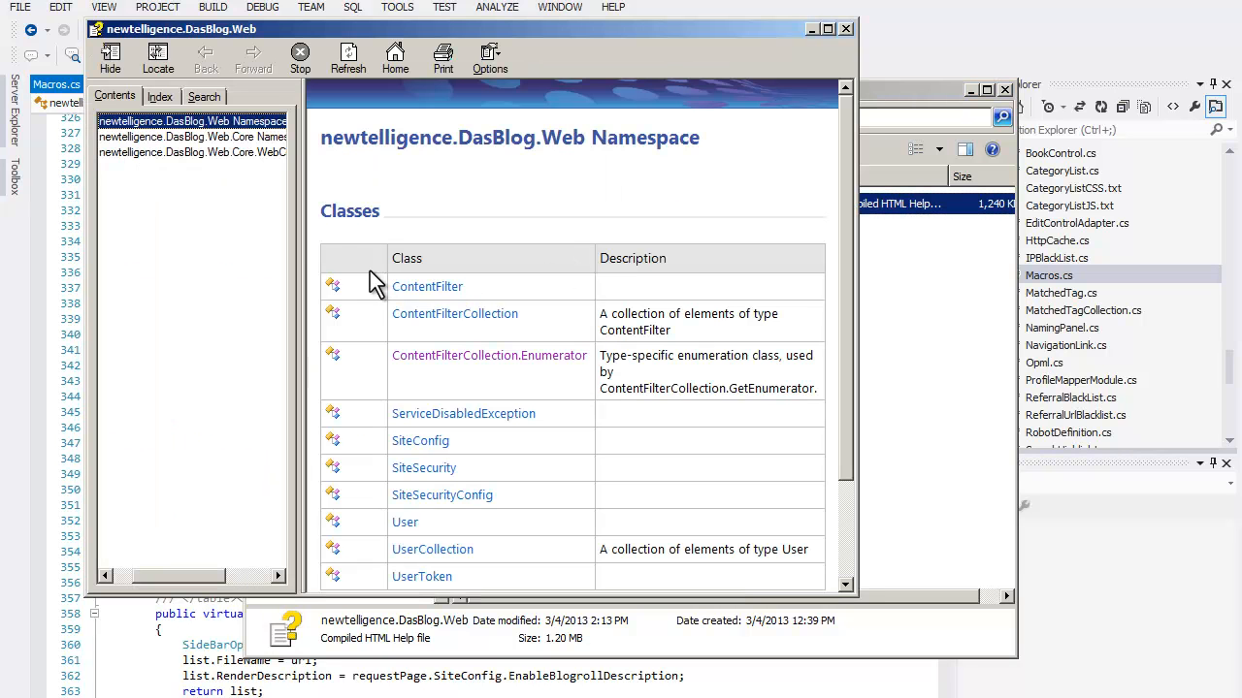